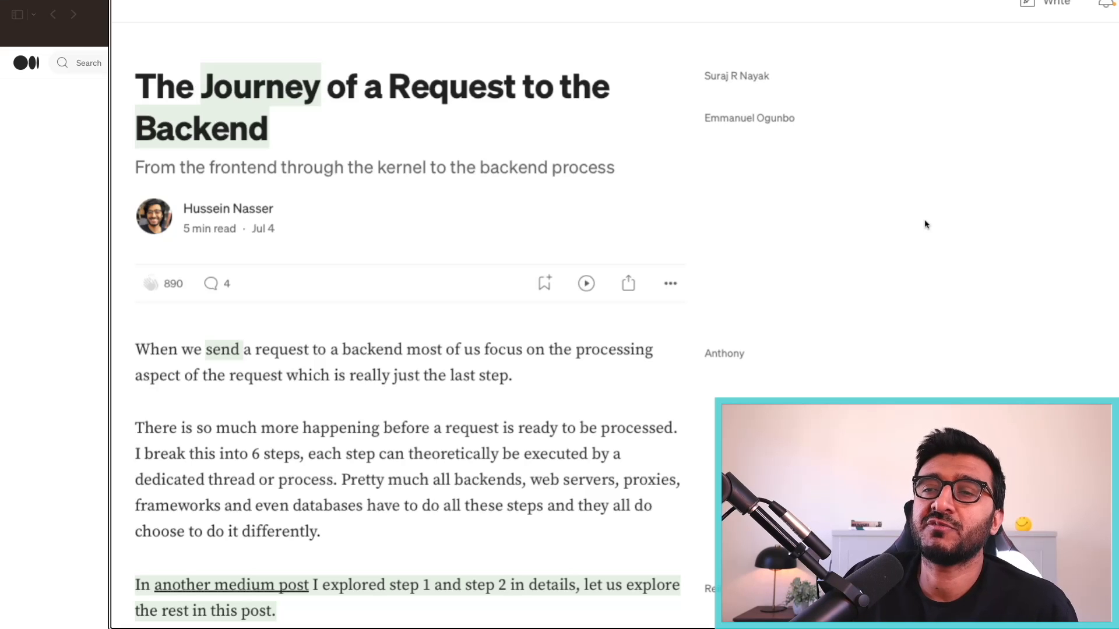
pyautogui.moveTo(871, 219)
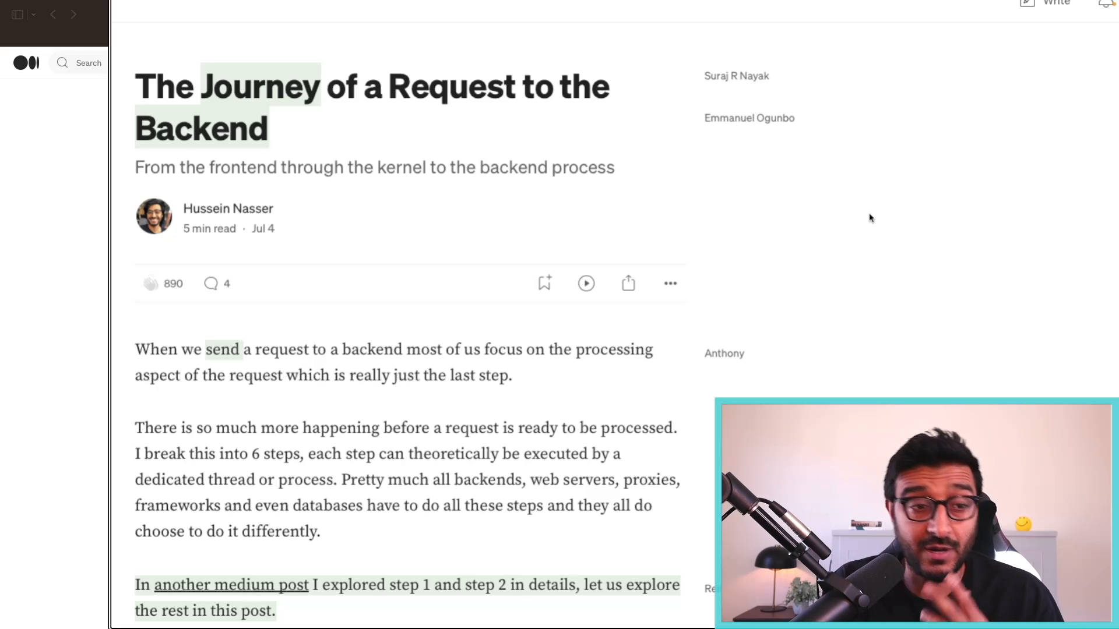
pyautogui.moveTo(525, 187)
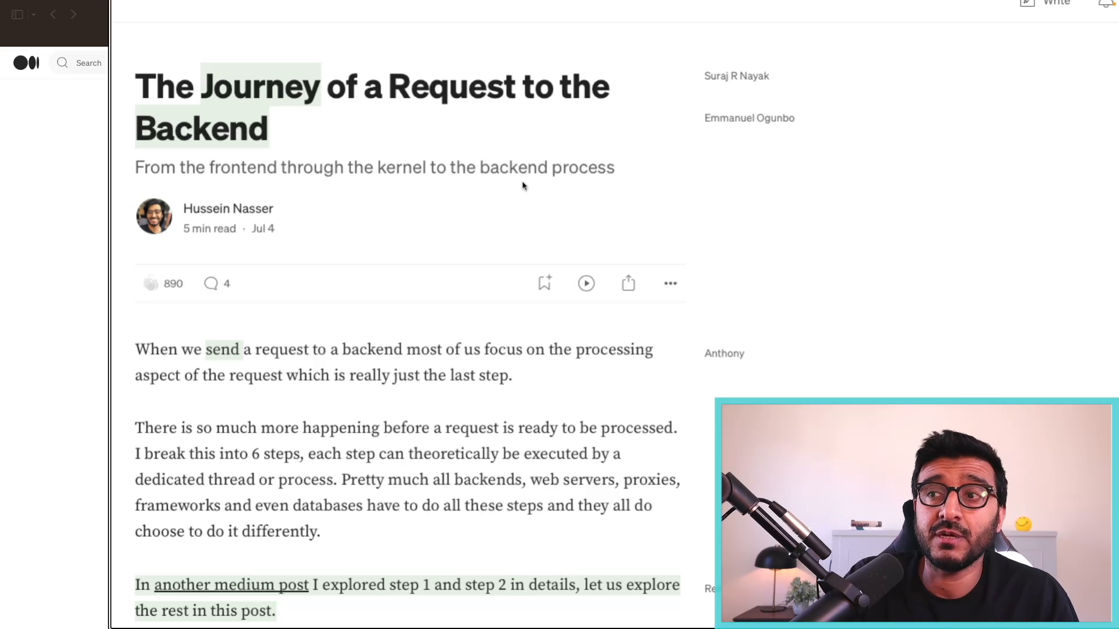
pyautogui.moveTo(524, 172)
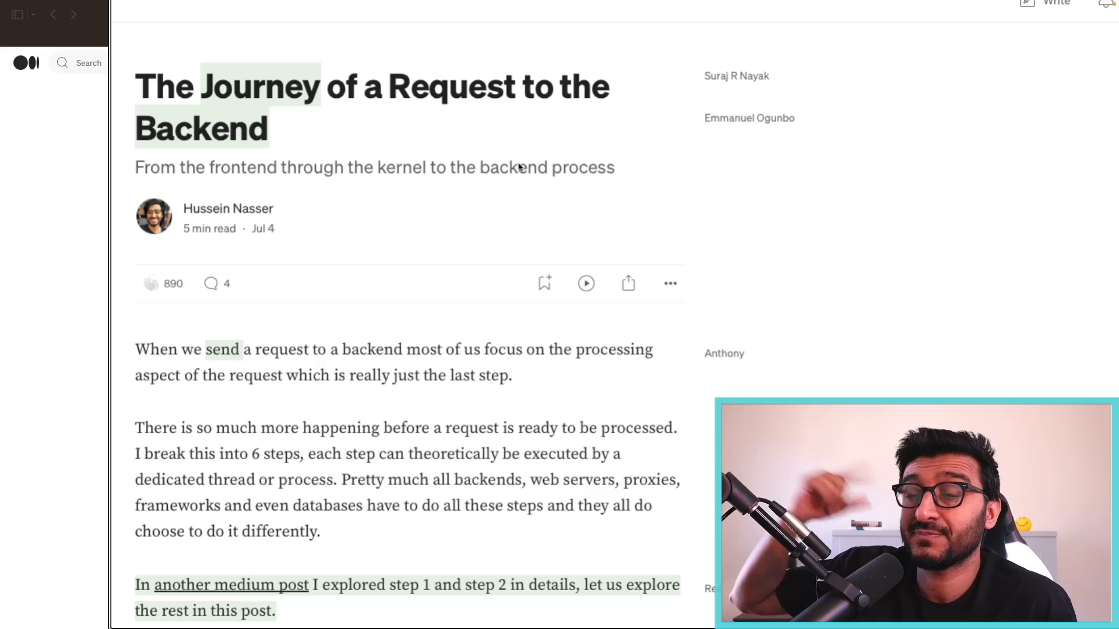
pyautogui.scroll(-3)
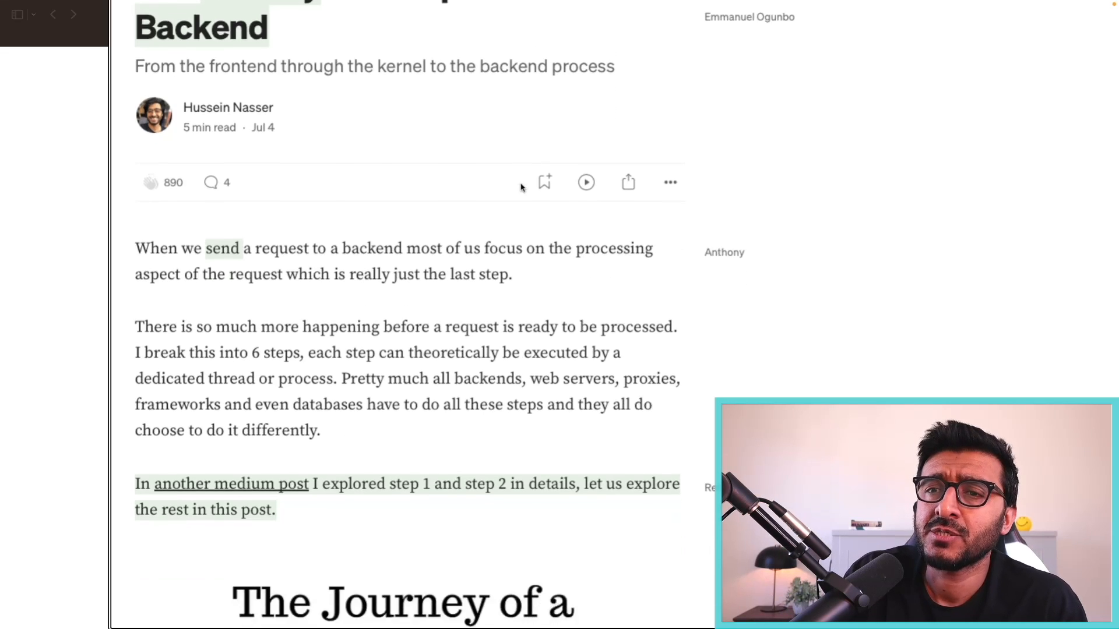
pyautogui.scroll(-3)
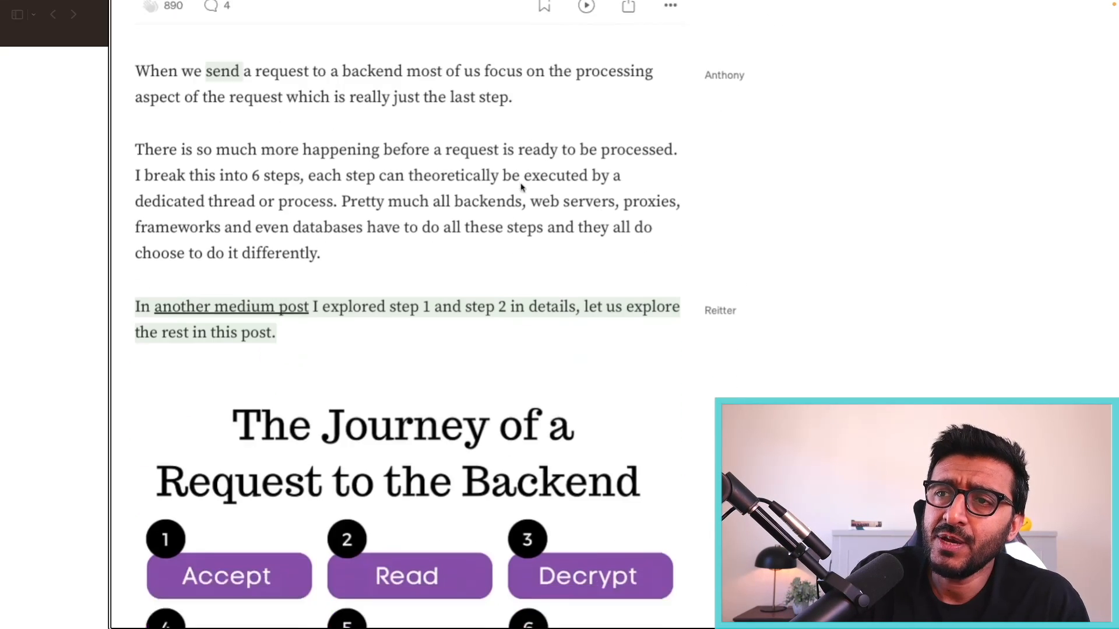
pyautogui.scroll(-3)
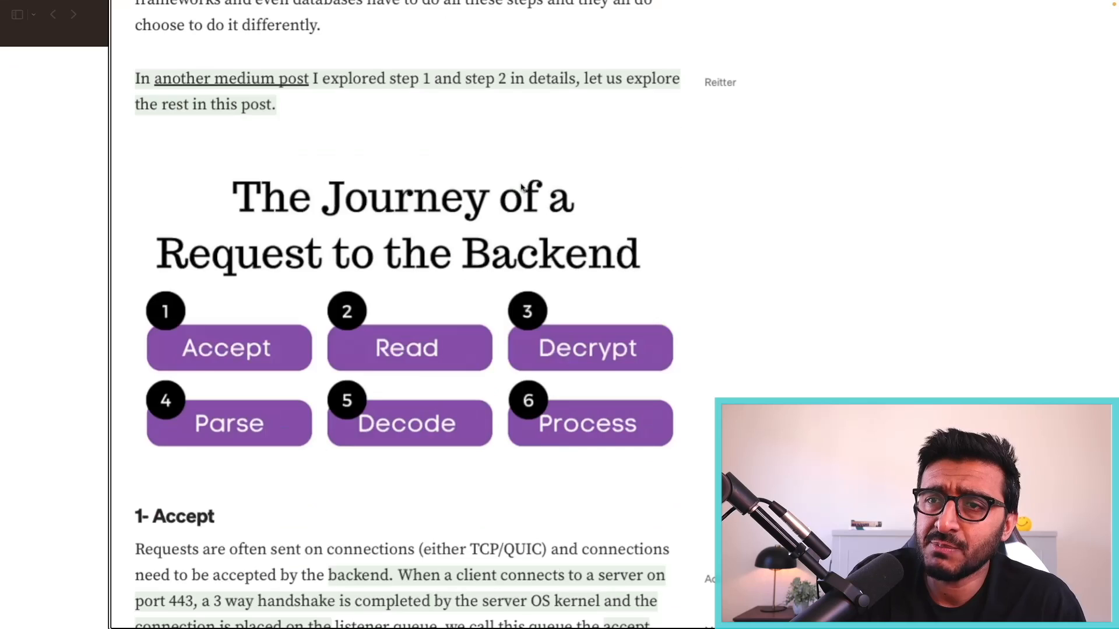
pyautogui.scroll(-3)
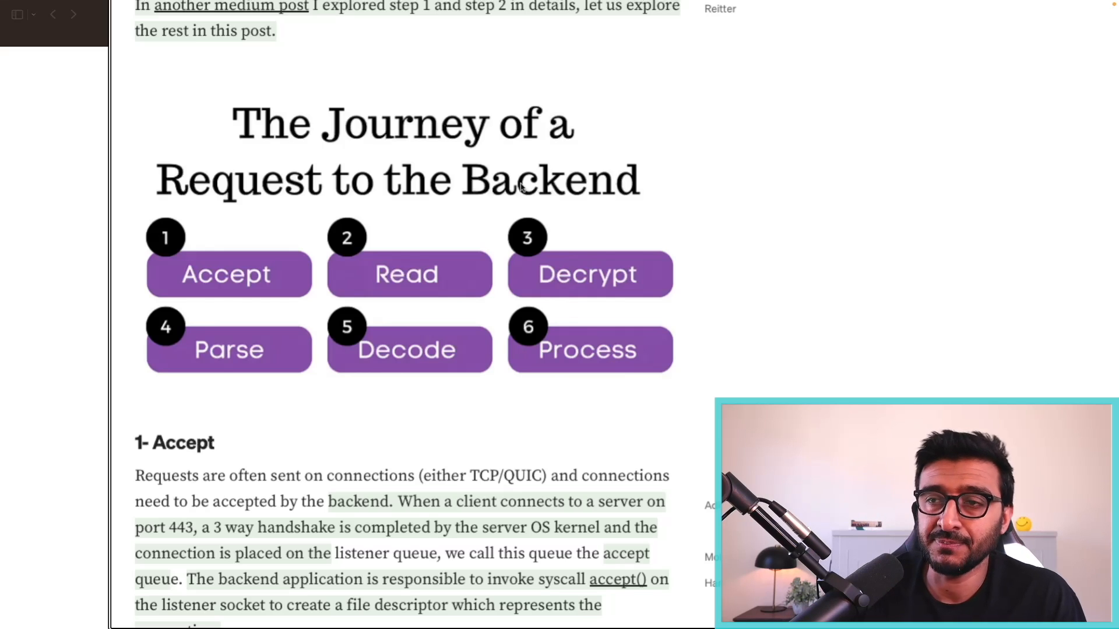
pyautogui.moveTo(264, 269)
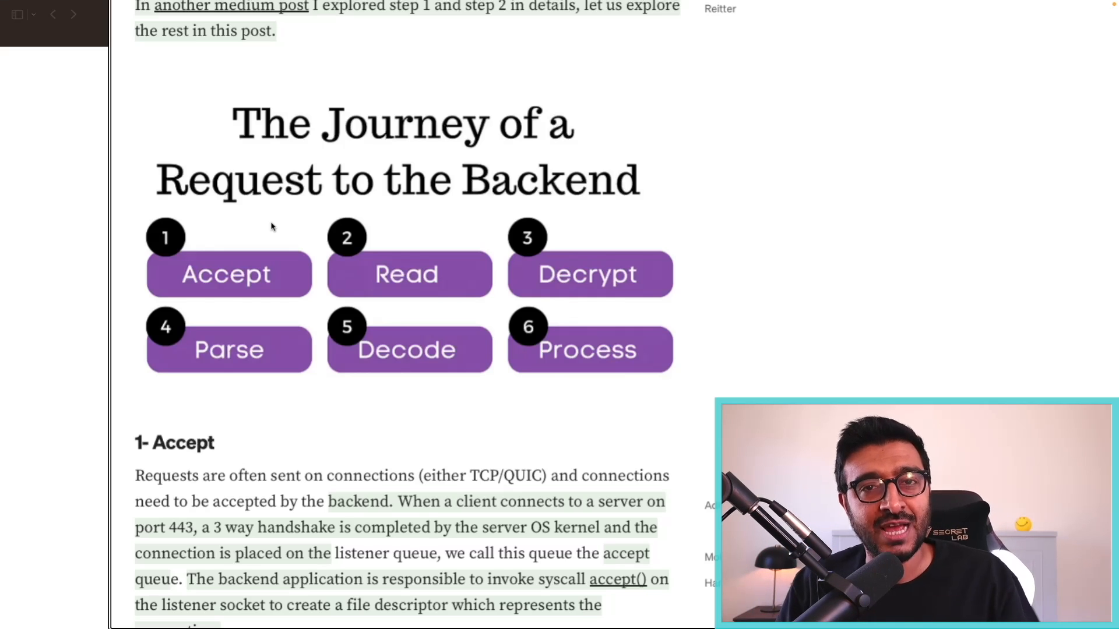
pyautogui.moveTo(214, 181)
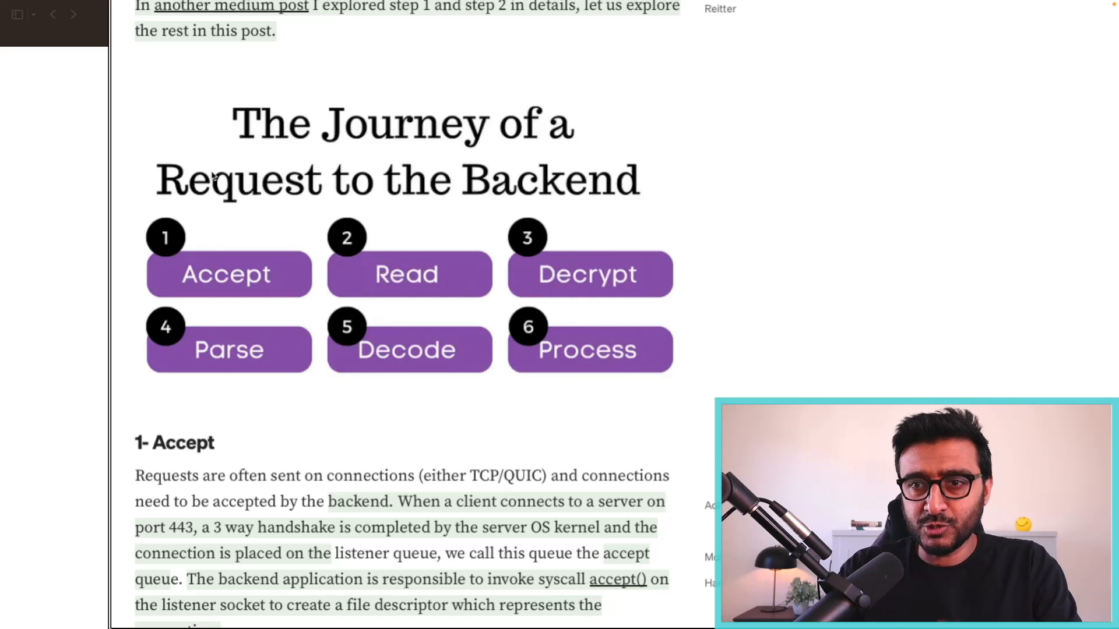
pyautogui.moveTo(236, 254)
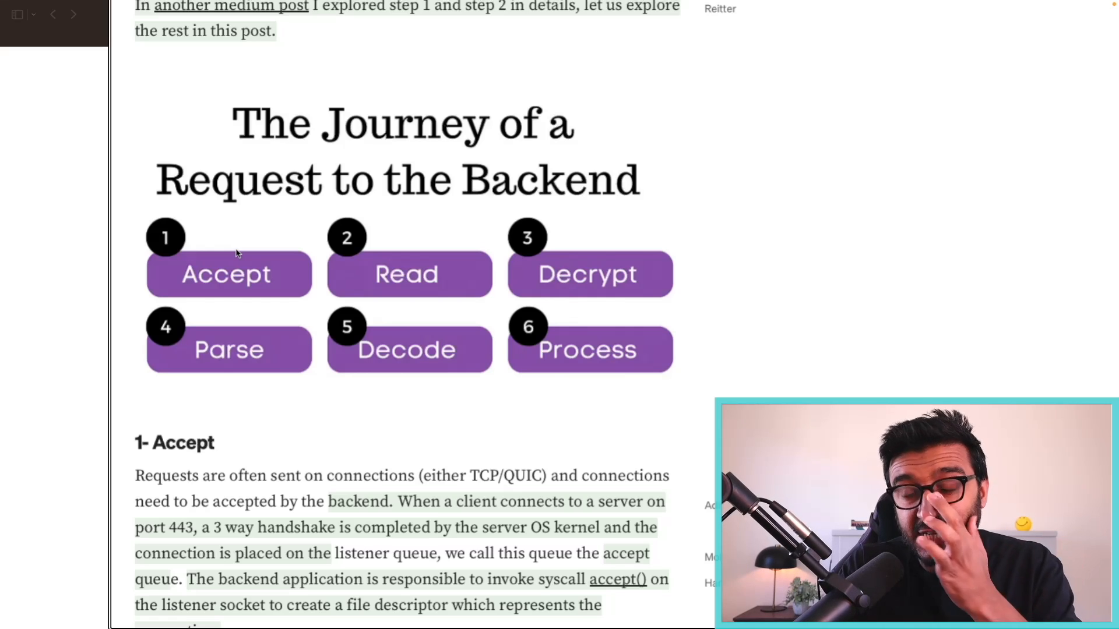
pyautogui.moveTo(412, 274)
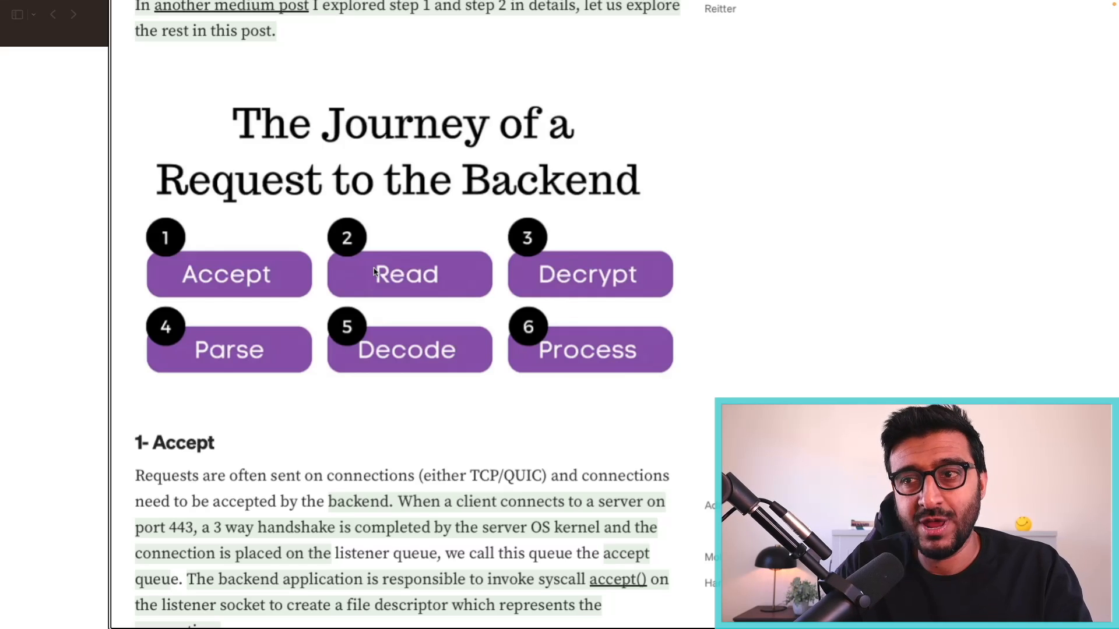
pyautogui.moveTo(426, 248)
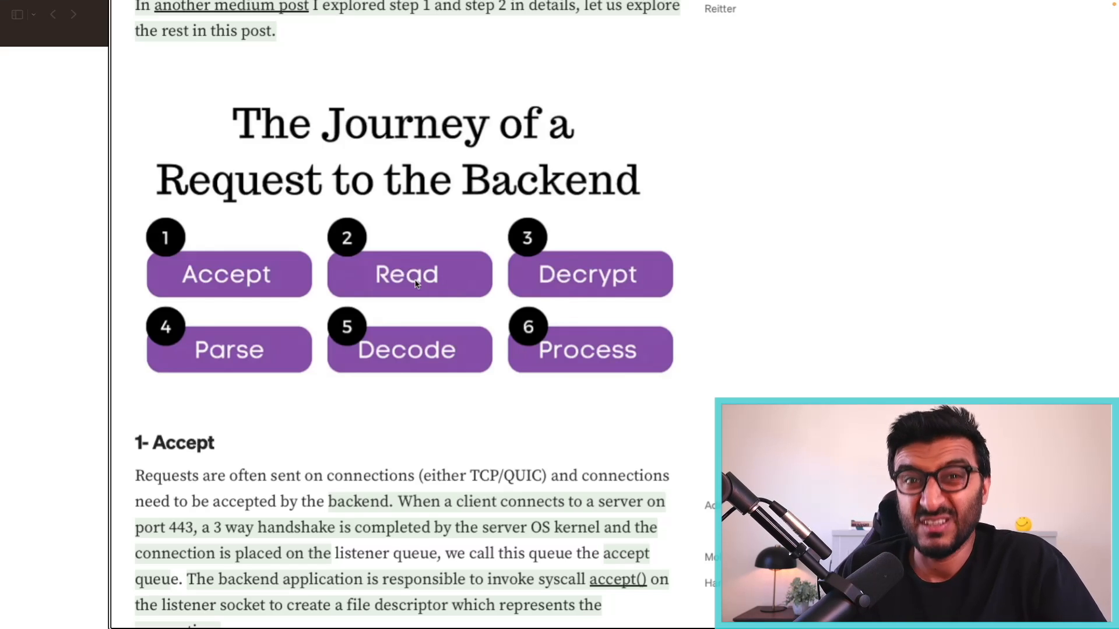
pyautogui.moveTo(407, 258)
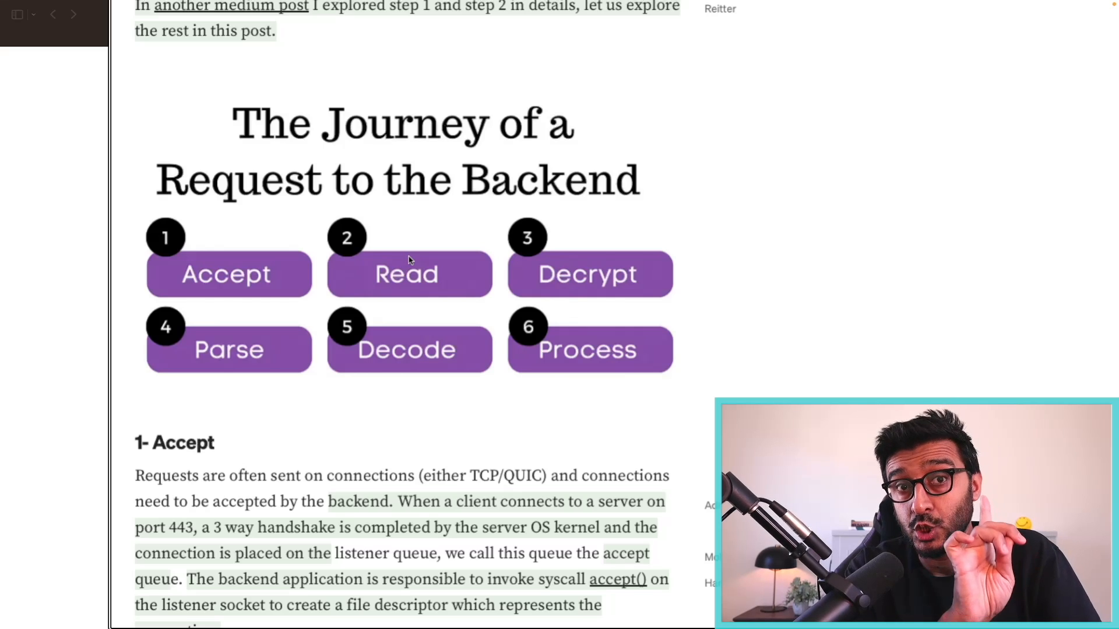
pyautogui.moveTo(550, 303)
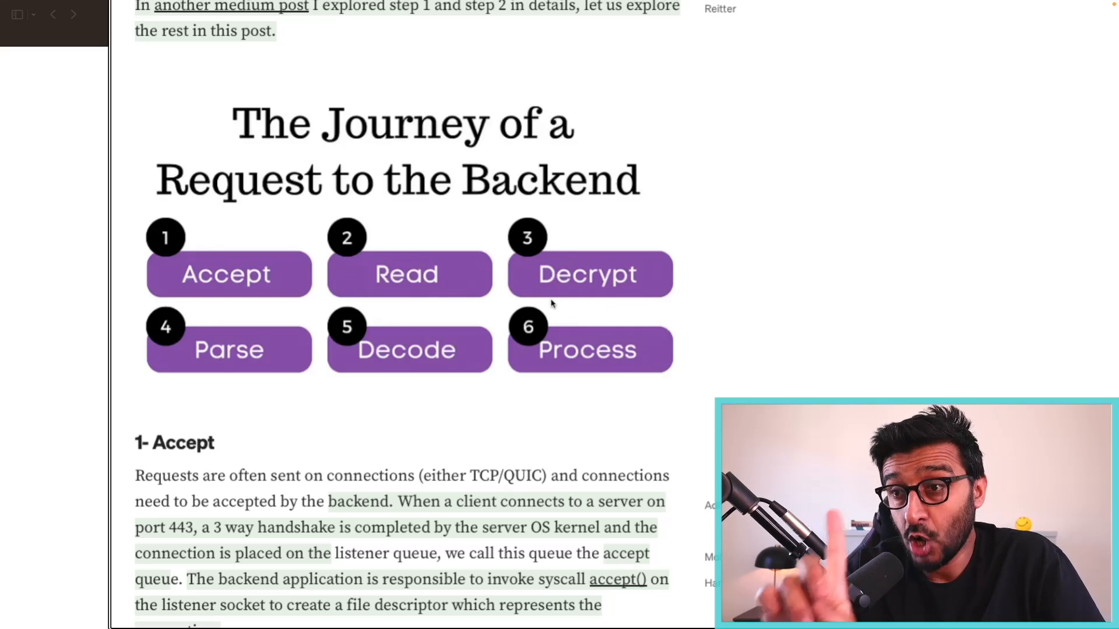
pyautogui.moveTo(176, 264)
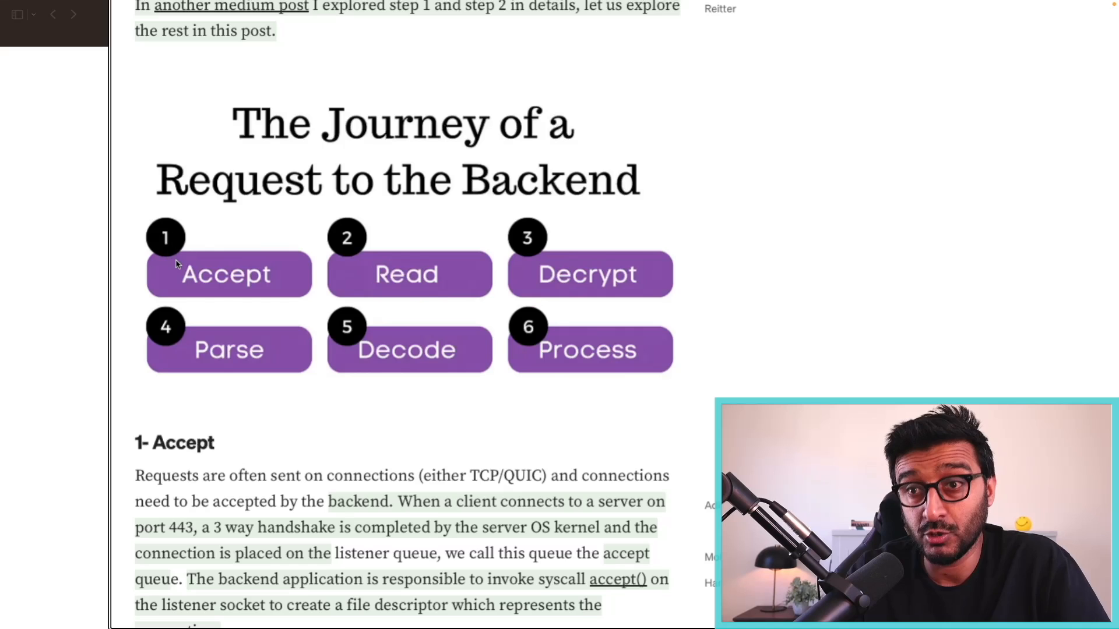
pyautogui.moveTo(603, 264)
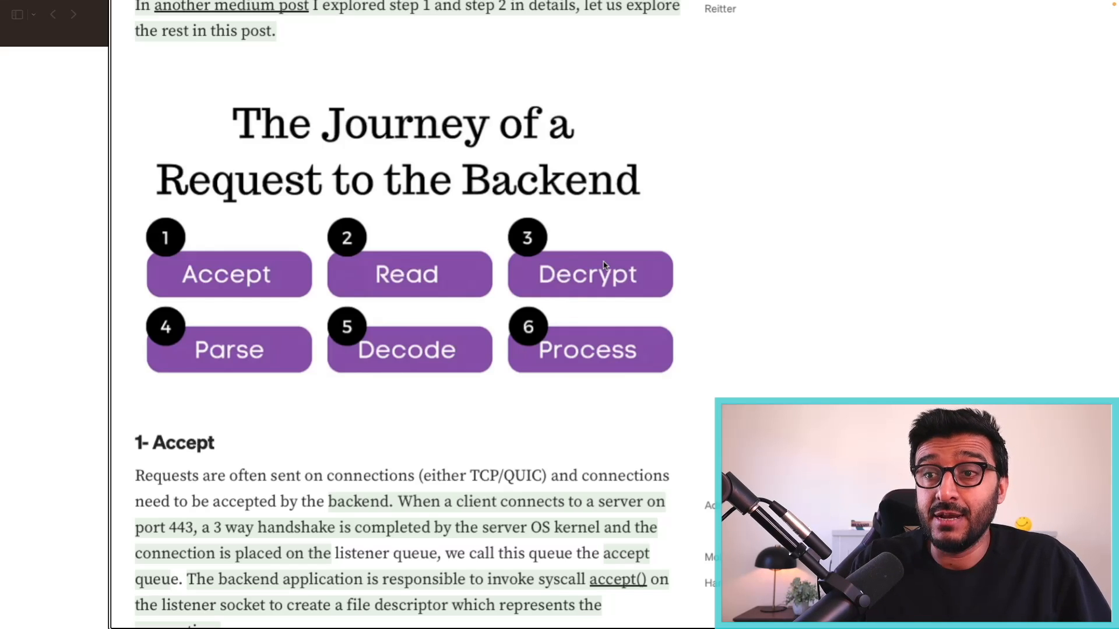
pyautogui.moveTo(176, 388)
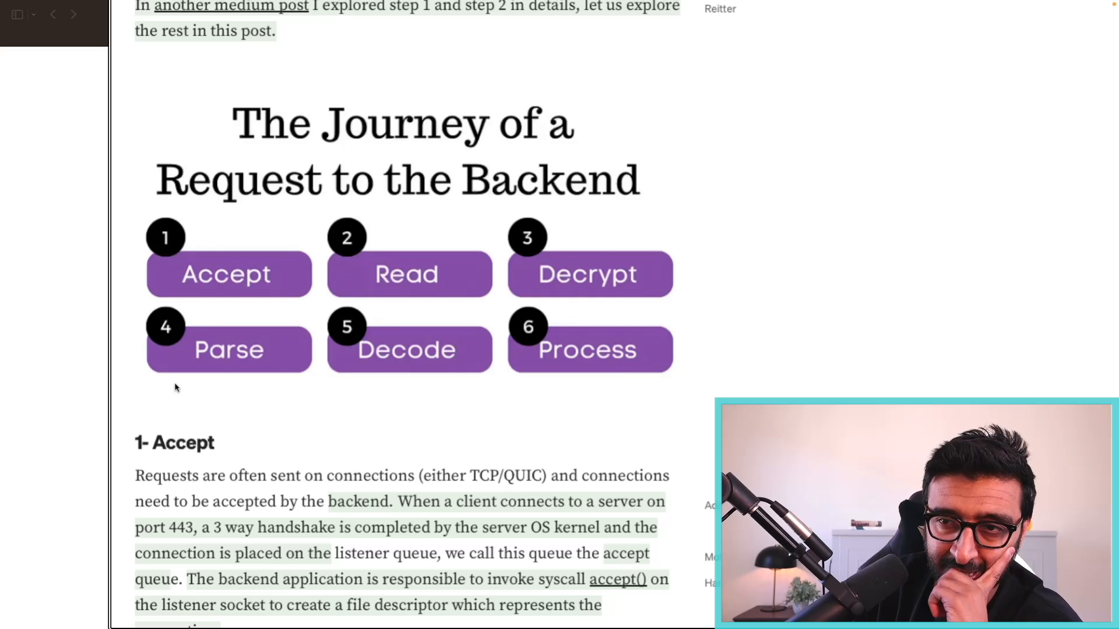
pyautogui.scroll(-3)
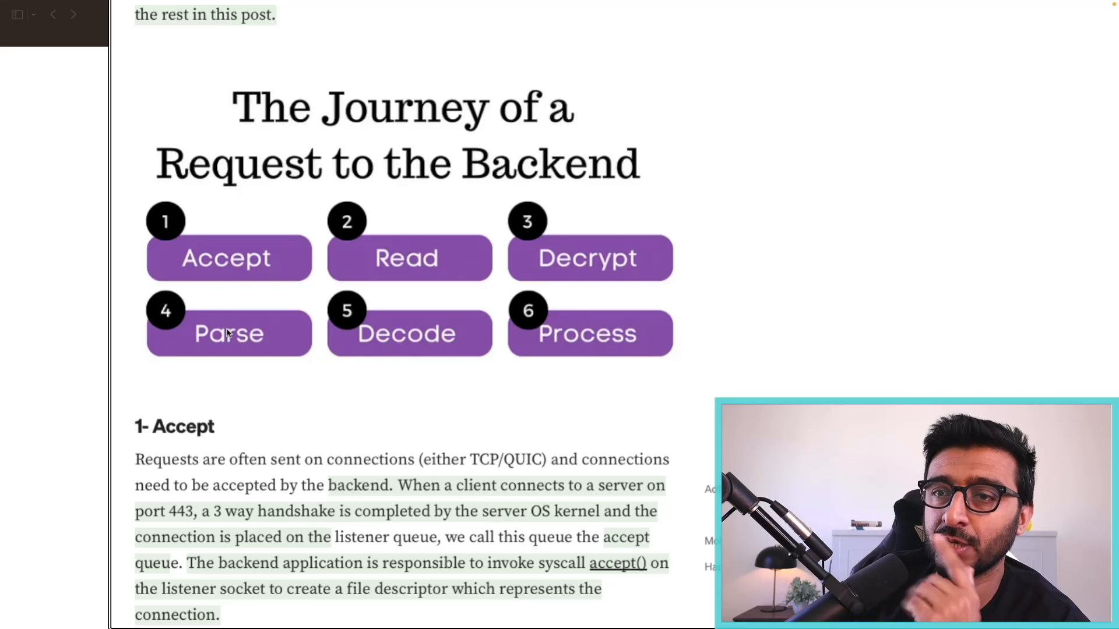
pyautogui.moveTo(223, 307)
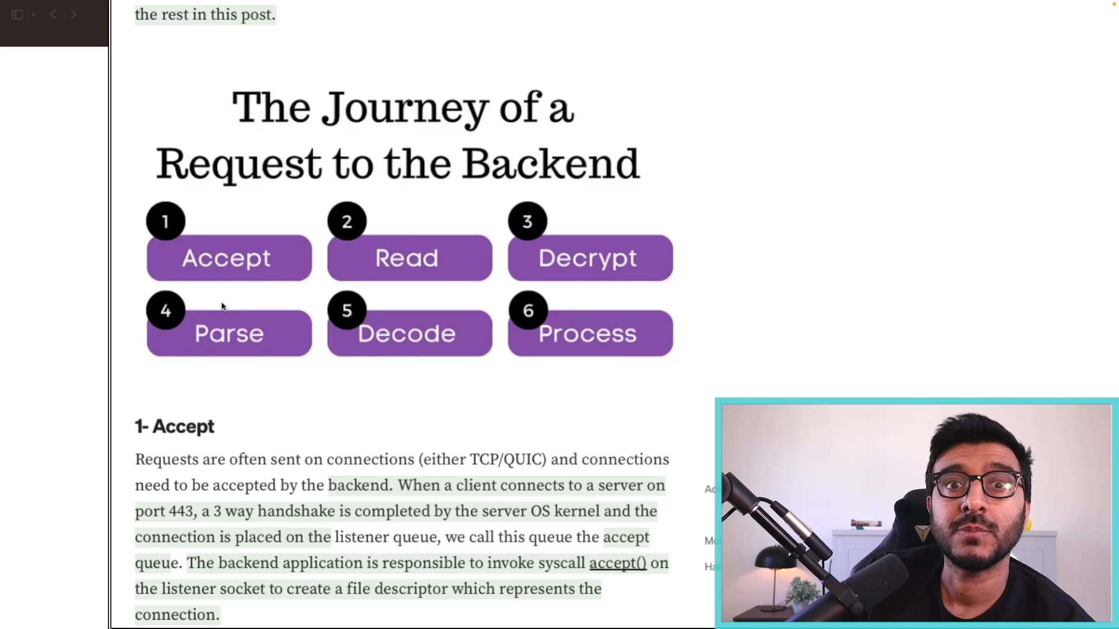
pyautogui.moveTo(267, 369)
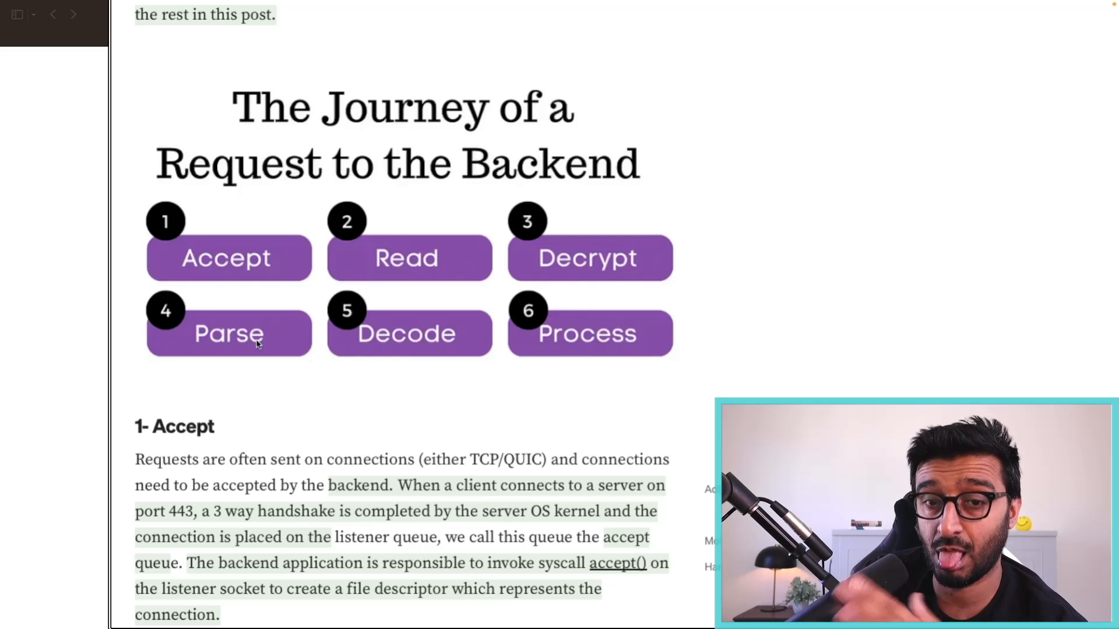
pyautogui.moveTo(226, 315)
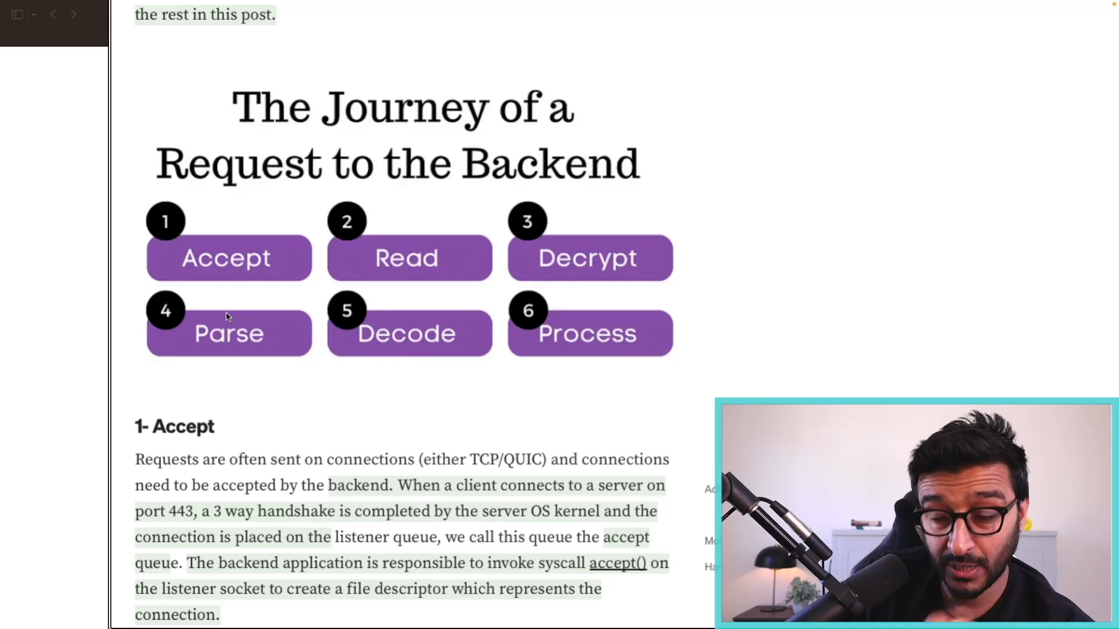
pyautogui.moveTo(335, 321)
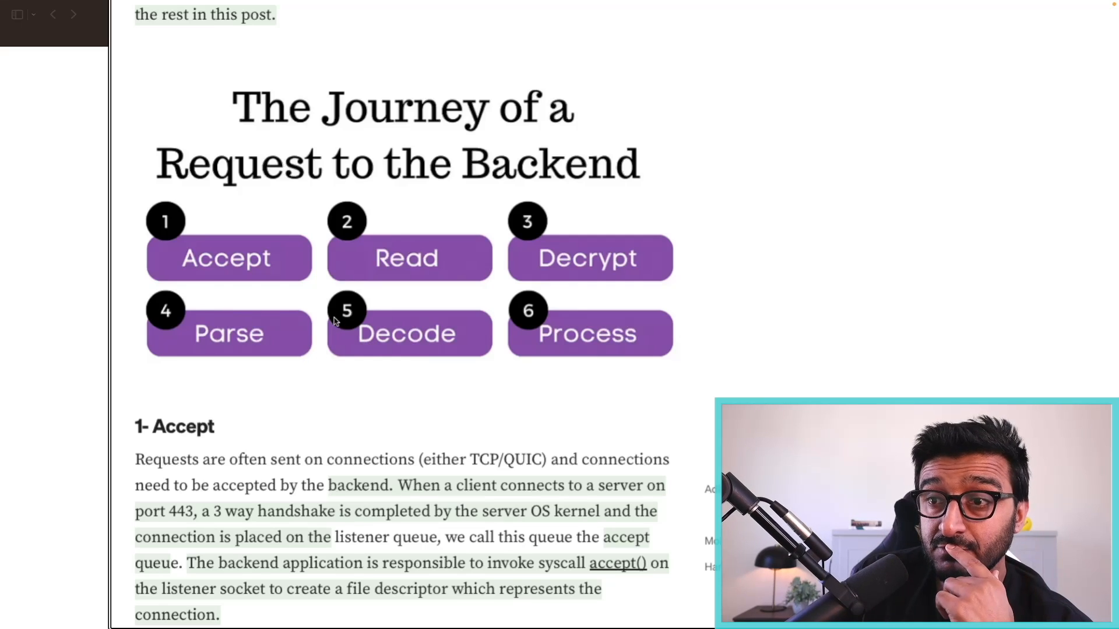
pyautogui.moveTo(464, 325)
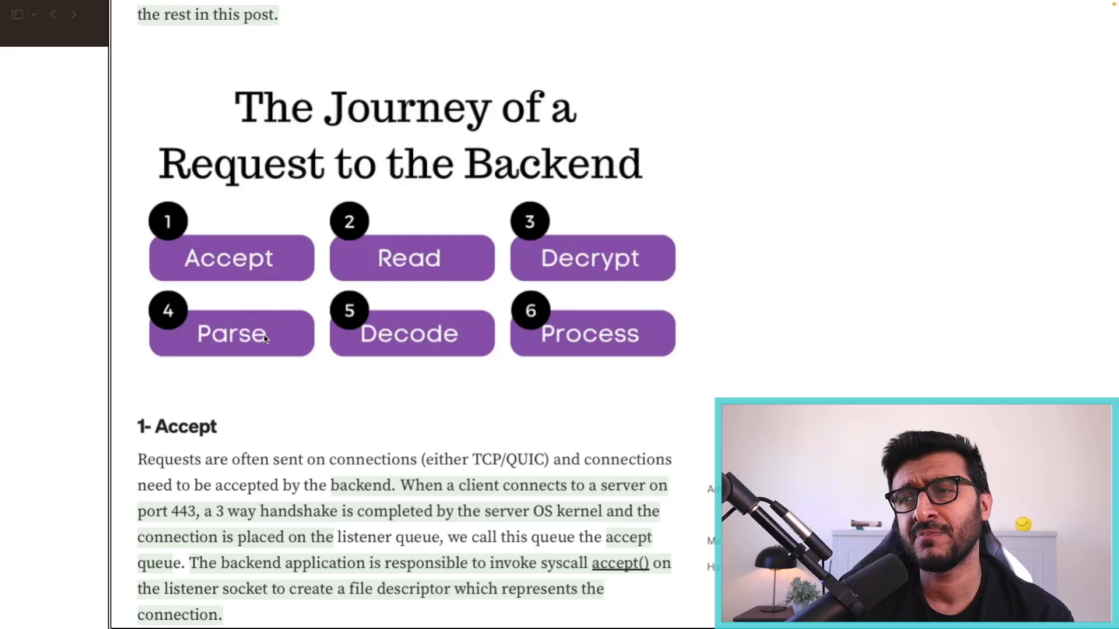
pyautogui.moveTo(442, 334)
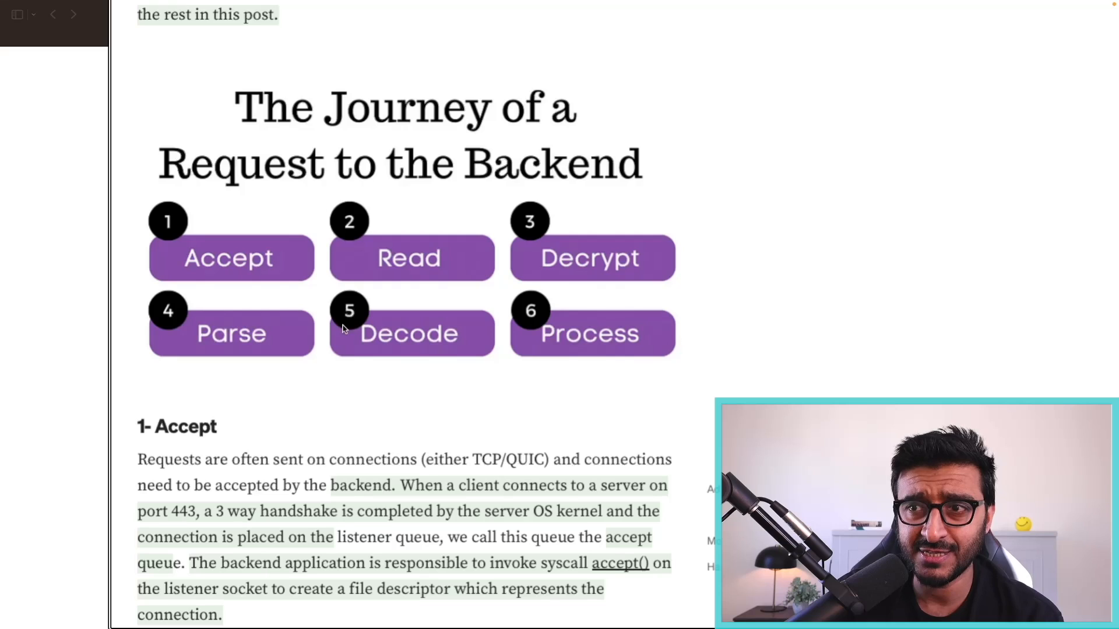
pyautogui.moveTo(336, 345)
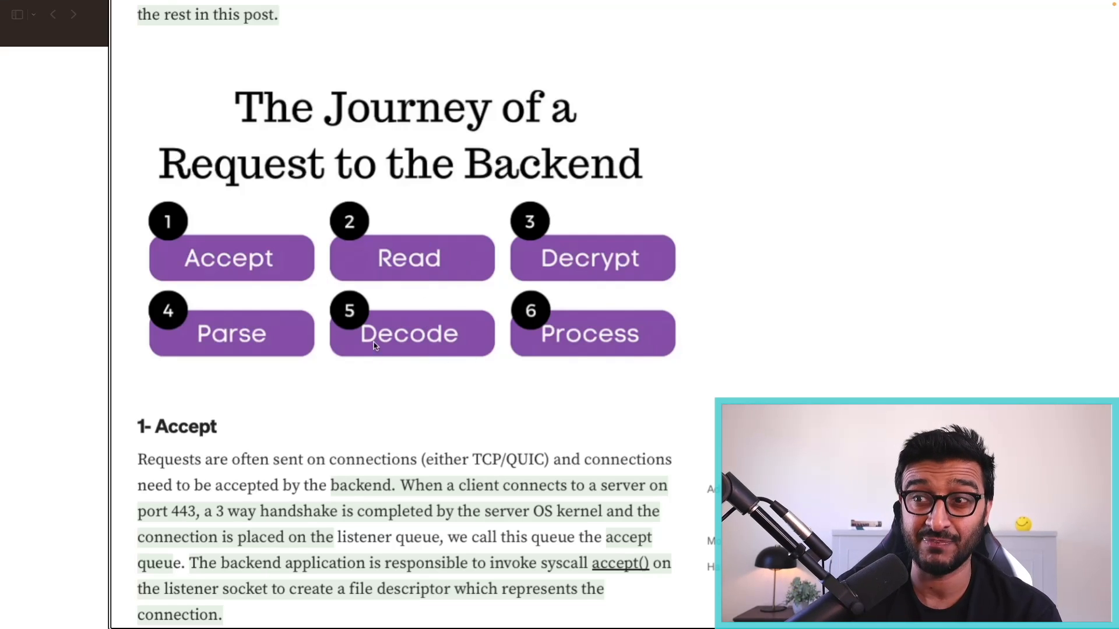
pyautogui.moveTo(227, 331)
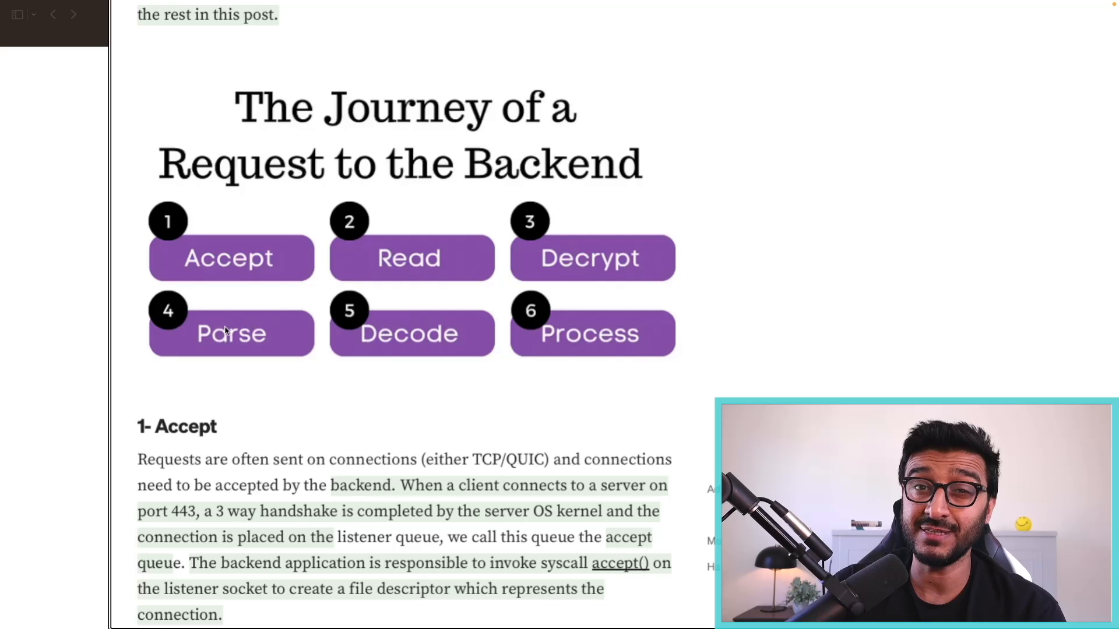
pyautogui.moveTo(243, 370)
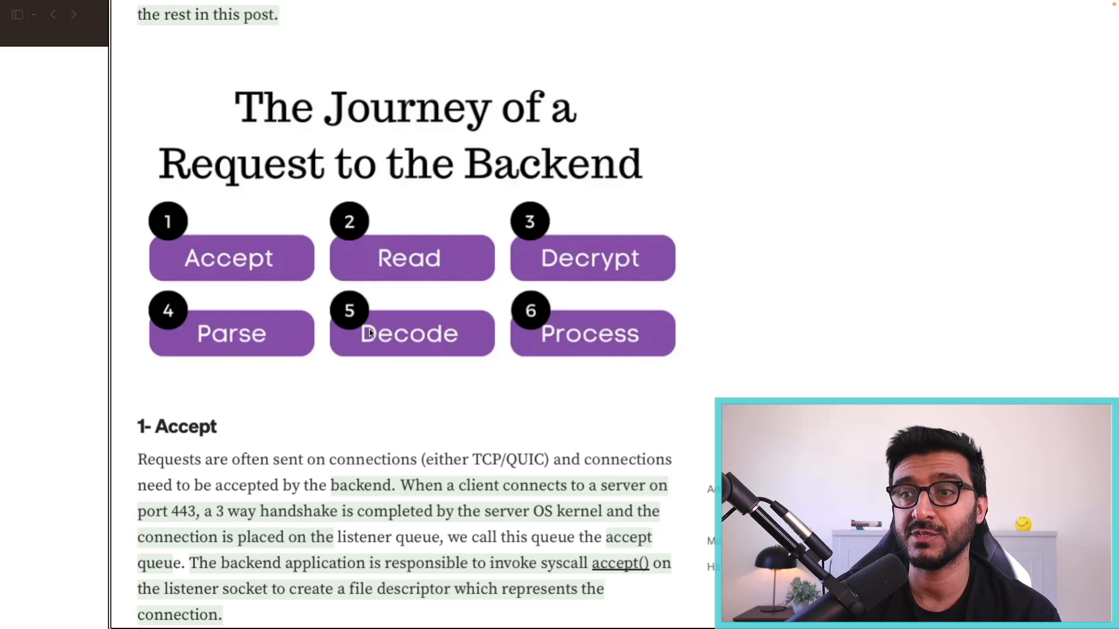
pyautogui.scroll(3)
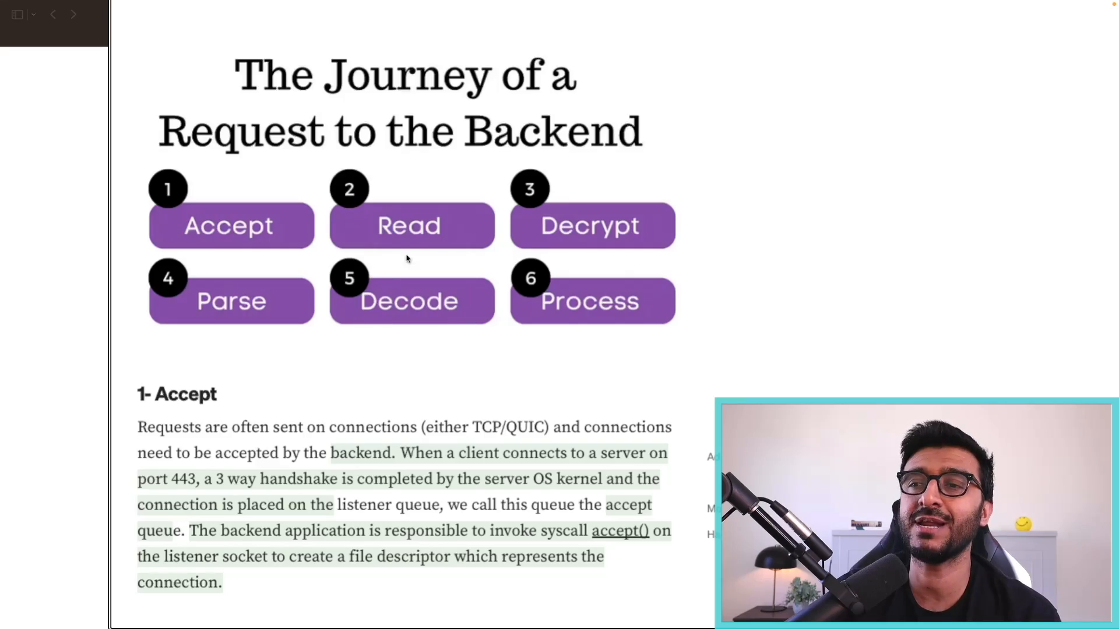
pyautogui.scroll(-3)
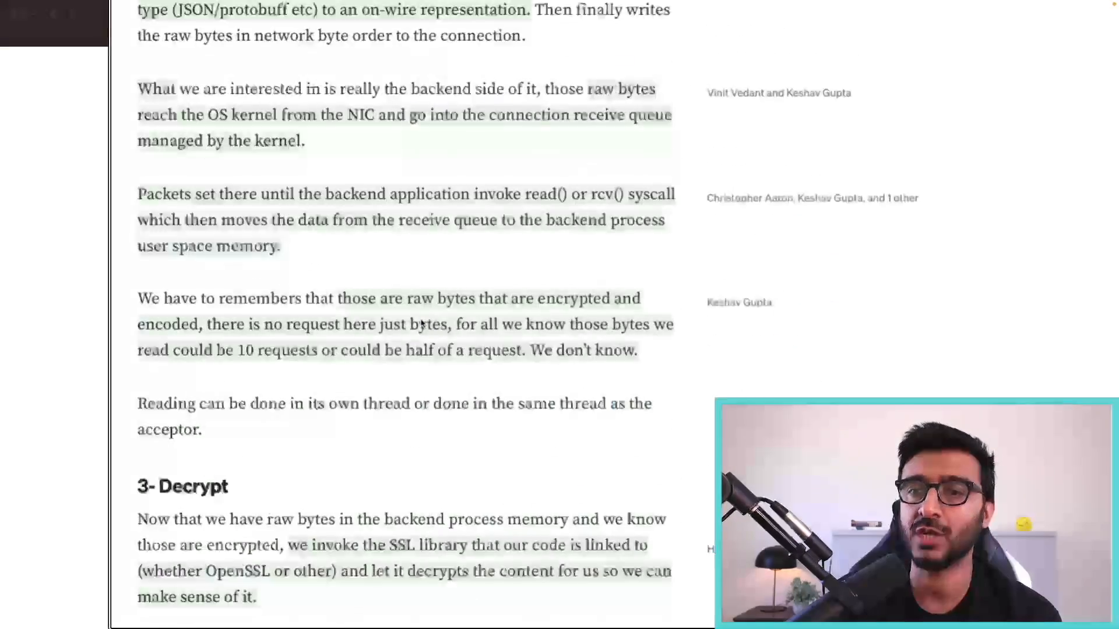
pyautogui.scroll(-3)
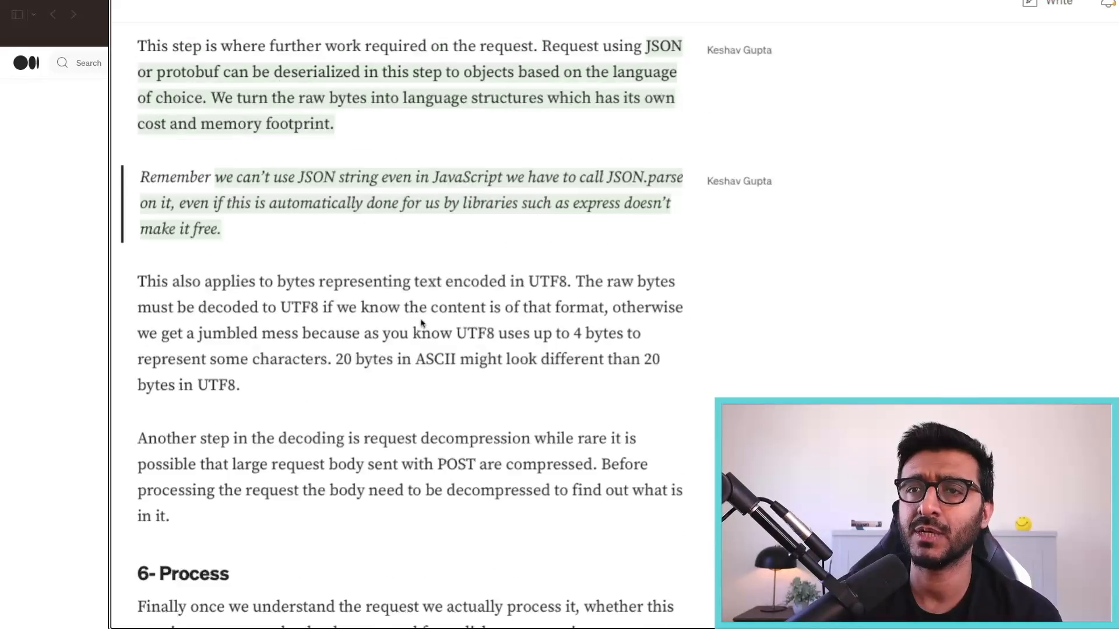
pyautogui.scroll(3)
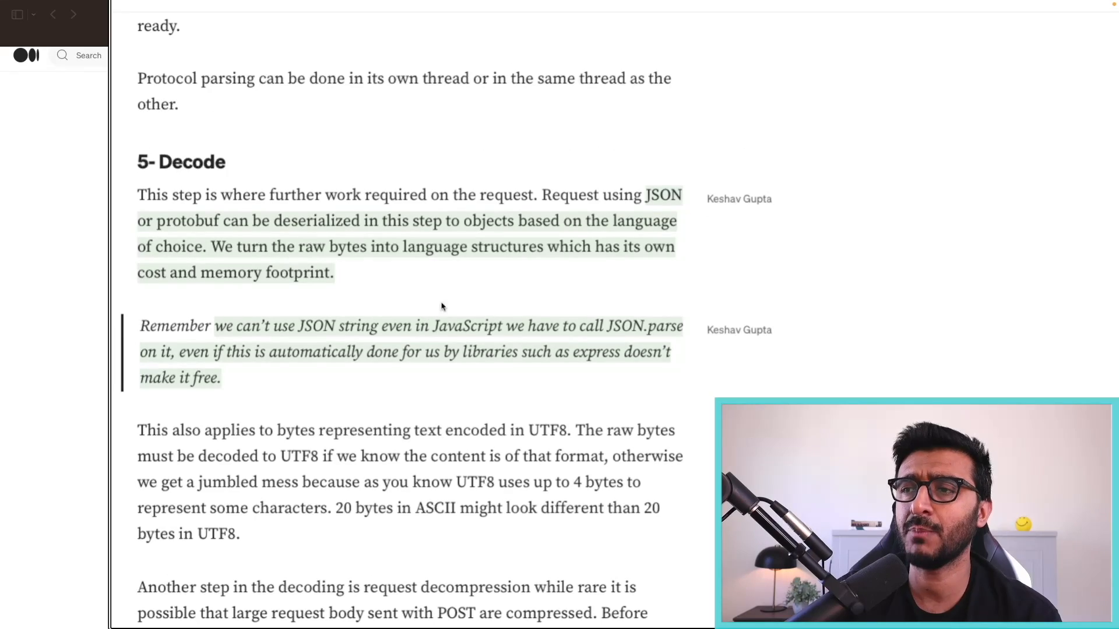
pyautogui.scroll(-3)
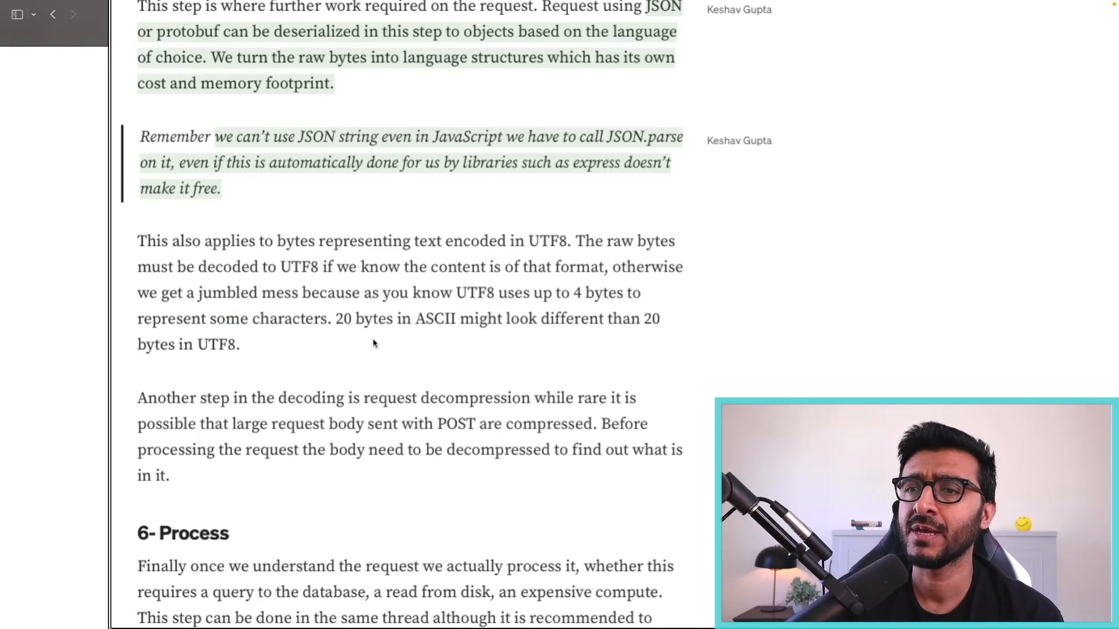
pyautogui.scroll(3)
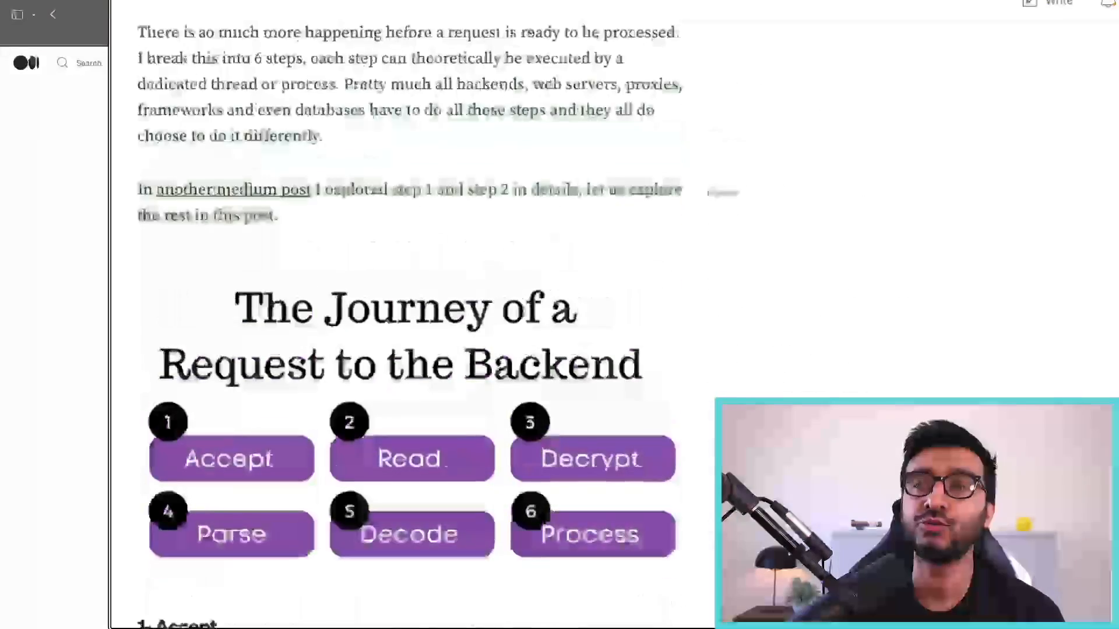
pyautogui.scroll(-3)
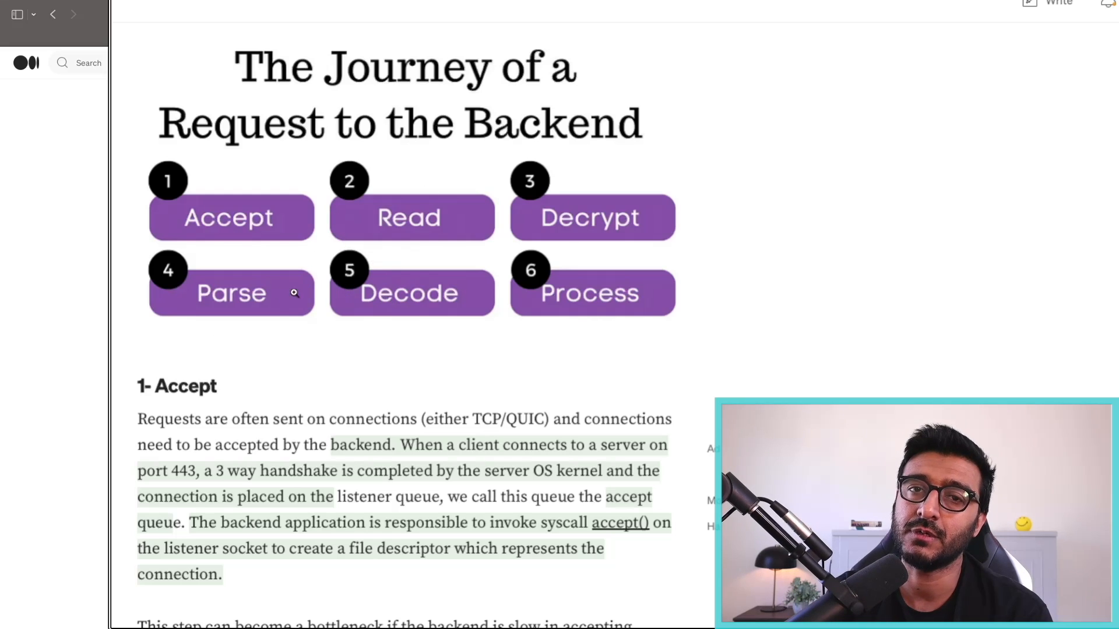
pyautogui.moveTo(371, 312)
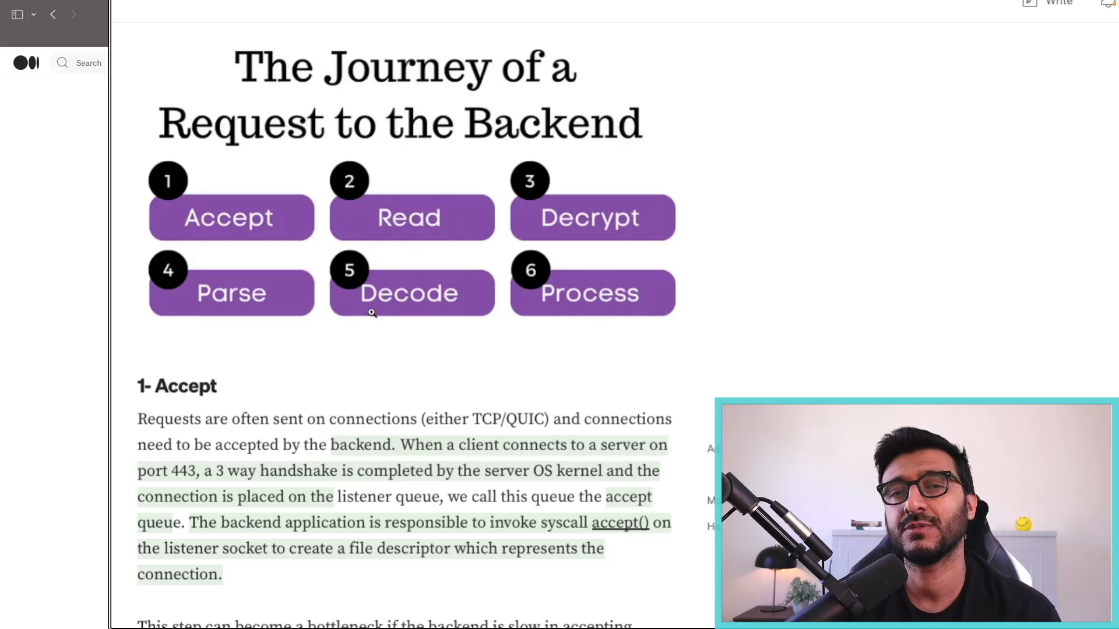
pyautogui.moveTo(368, 260)
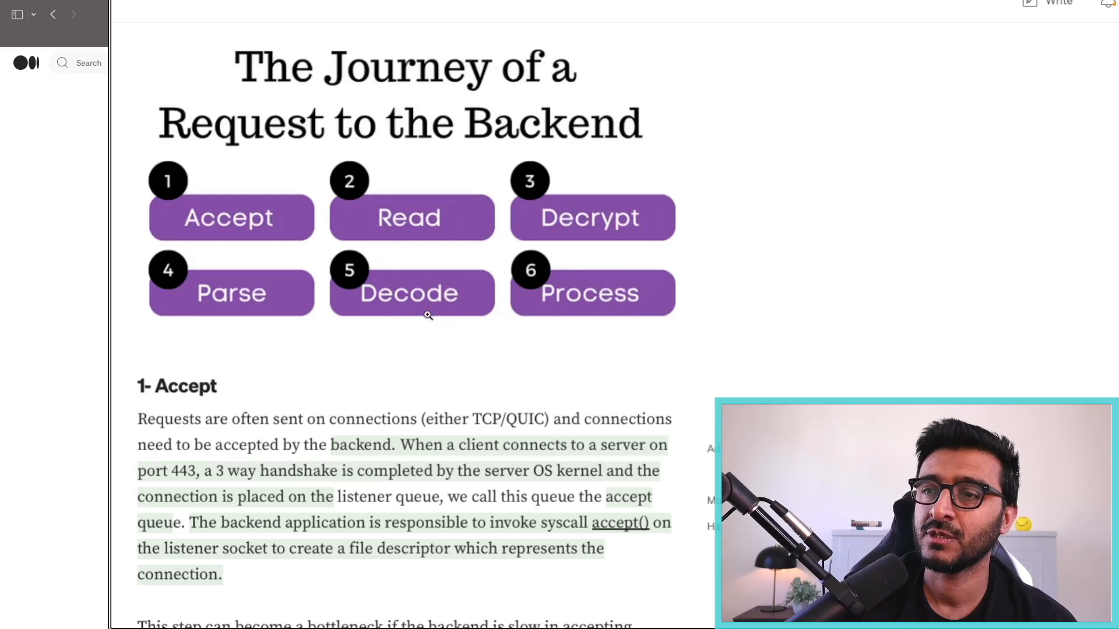
pyautogui.moveTo(217, 287)
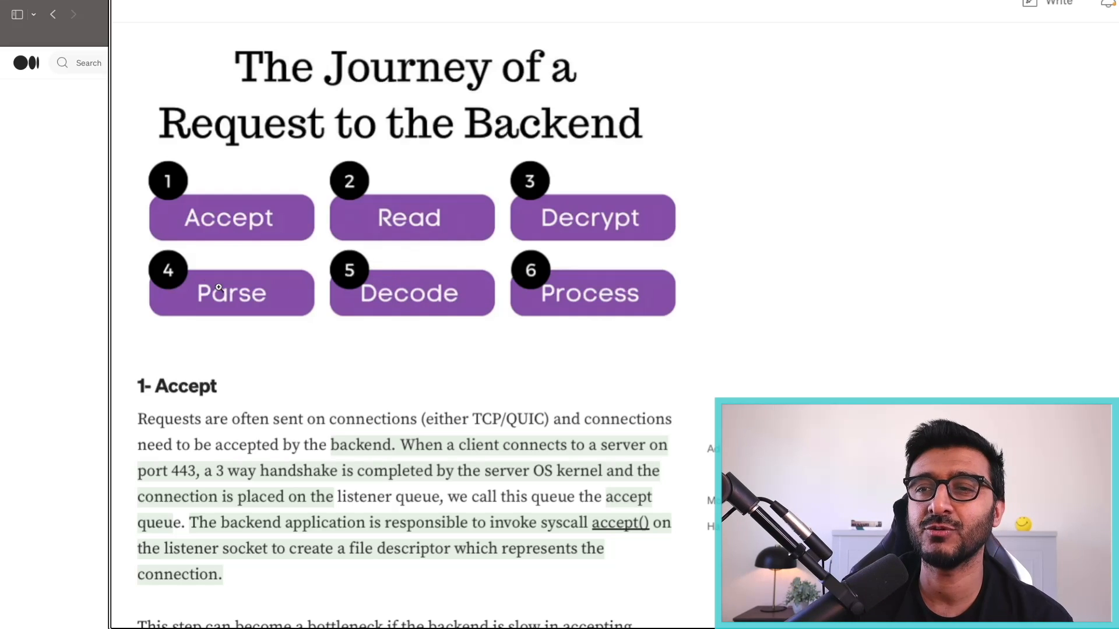
pyautogui.moveTo(474, 271)
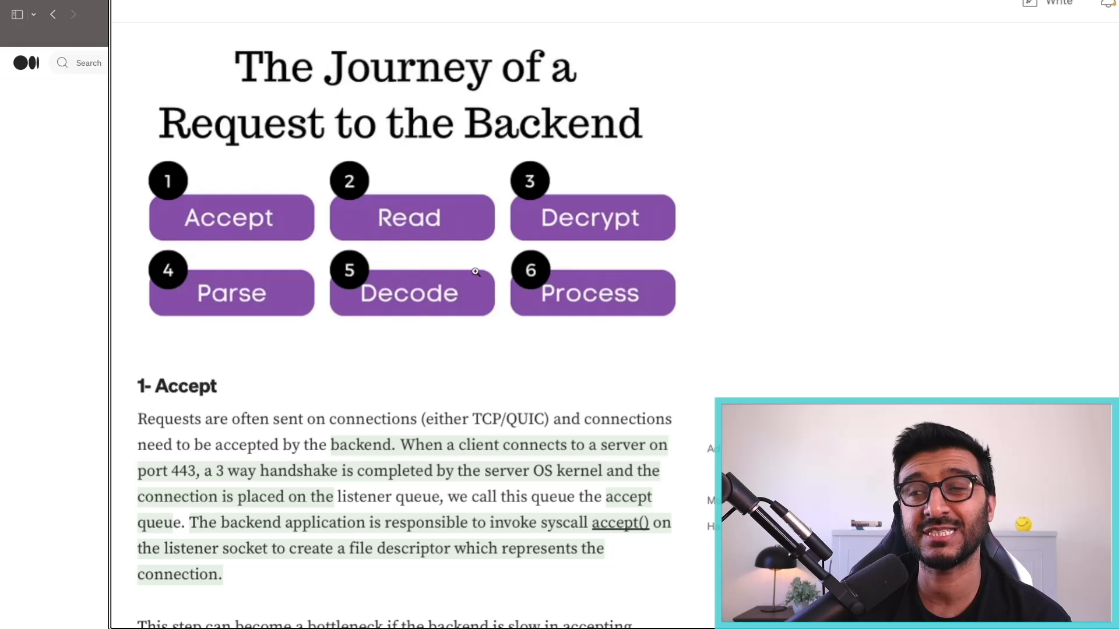
pyautogui.moveTo(595, 271)
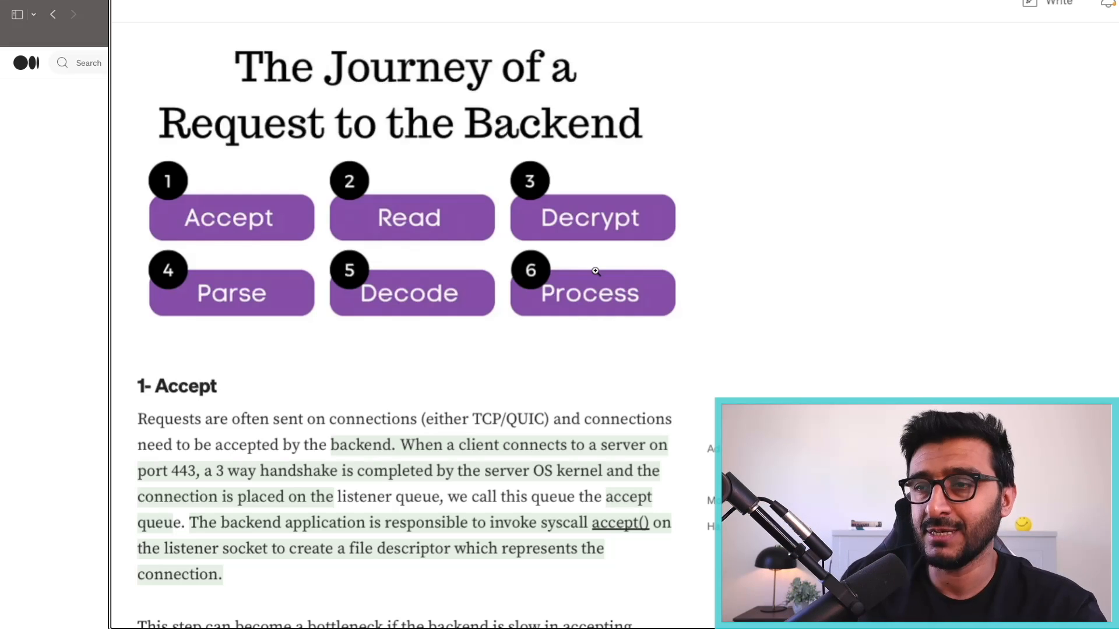
pyautogui.moveTo(323, 276)
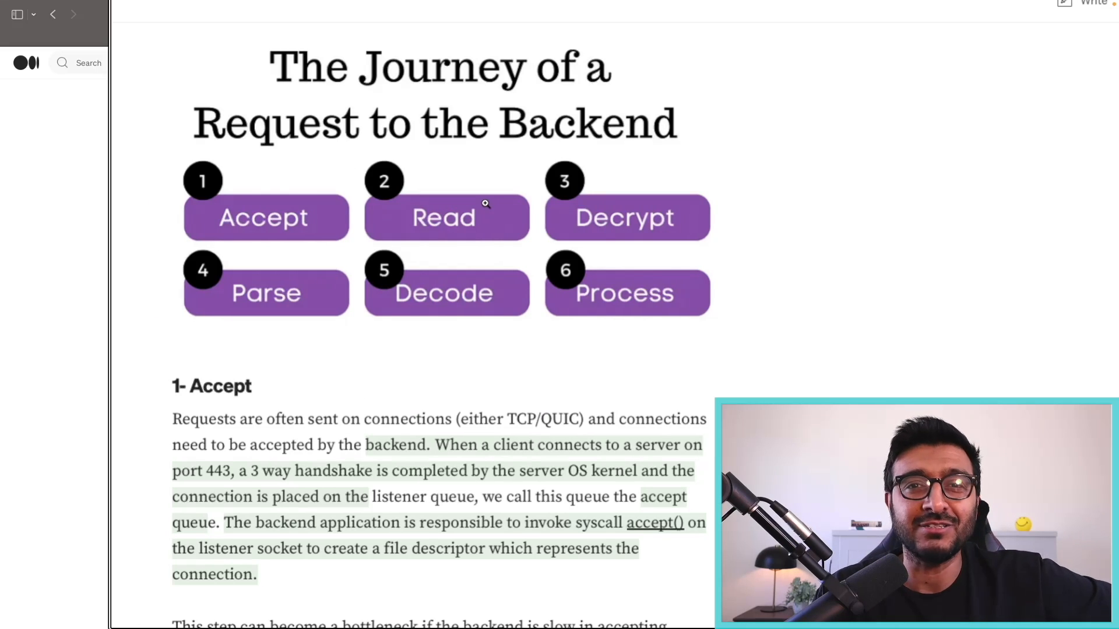
pyautogui.moveTo(572, 260)
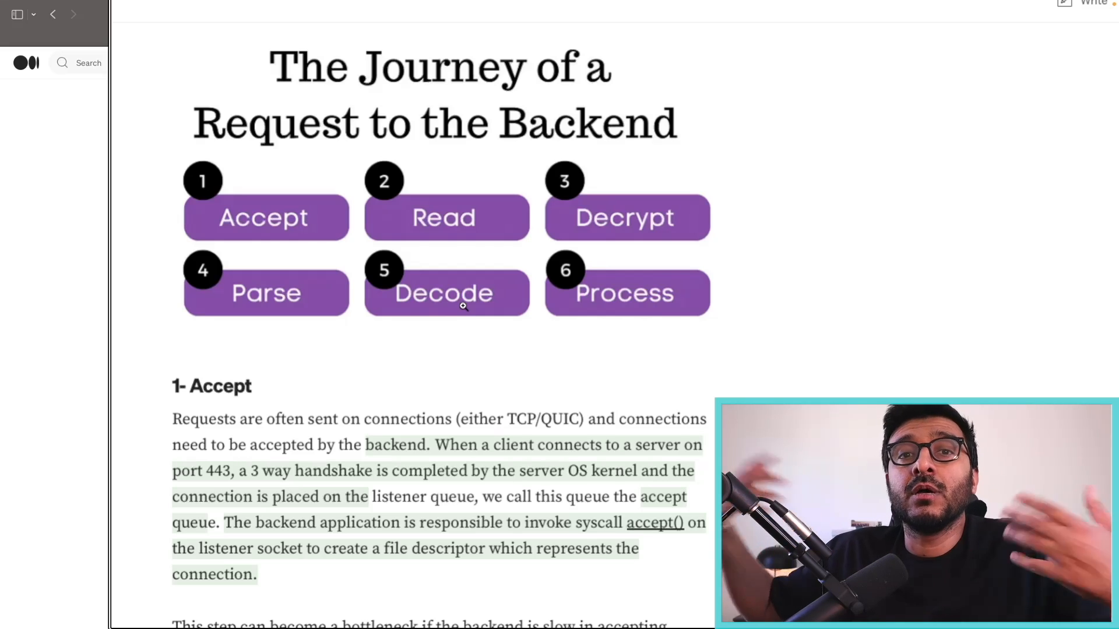
pyautogui.moveTo(392, 228)
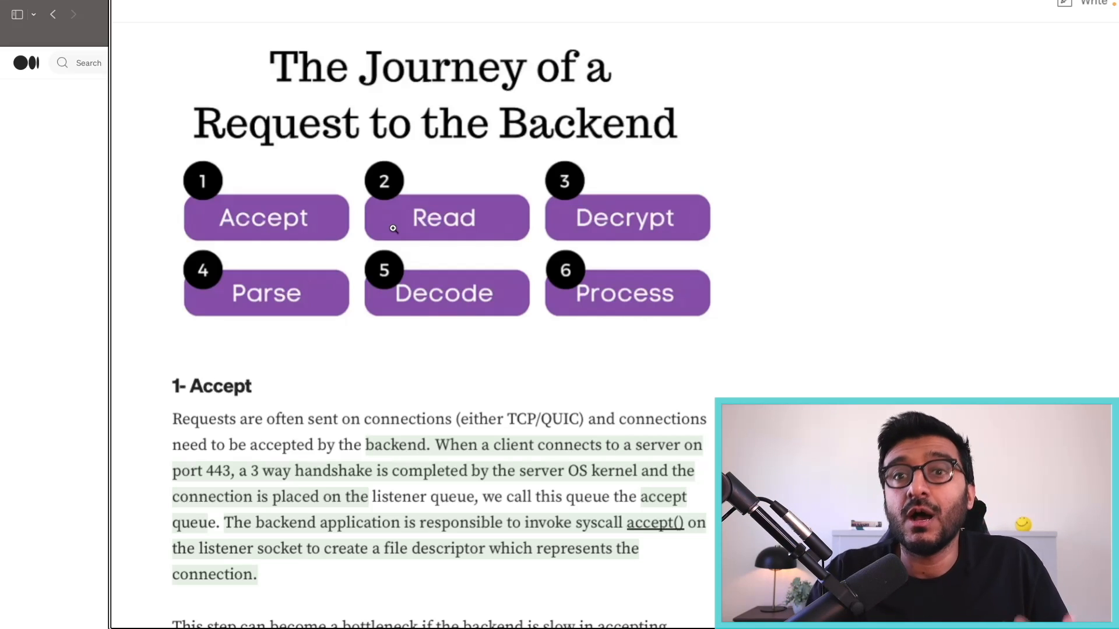